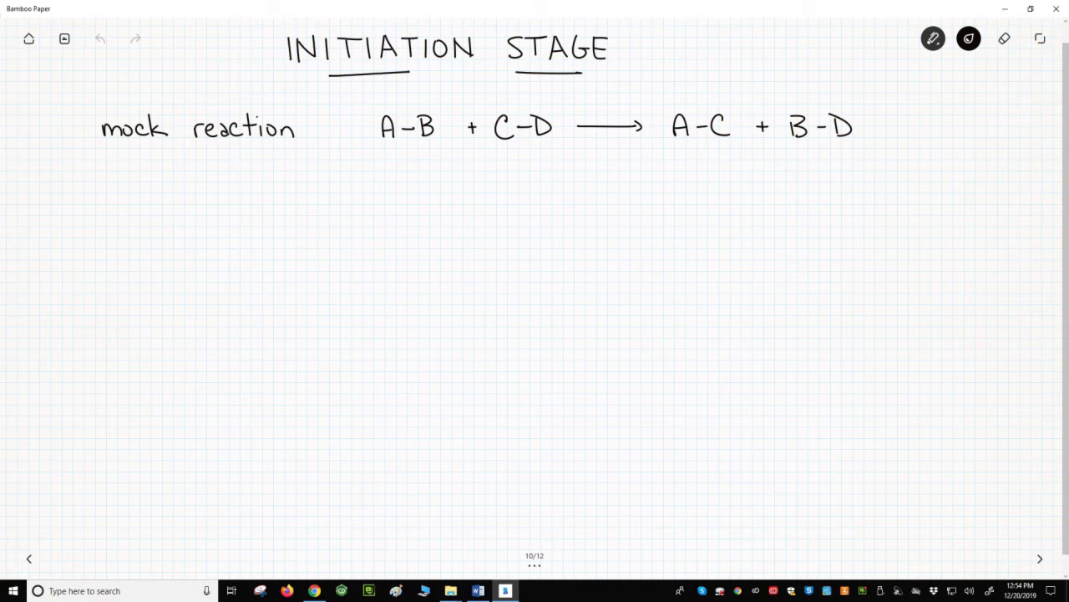
Handwrite 'radical' and 'initiator' on two lines beneath the mock reaction.
{"action": "left_click_drag", "start_coordinate": [116, 213], "coordinate": [119, 225]}
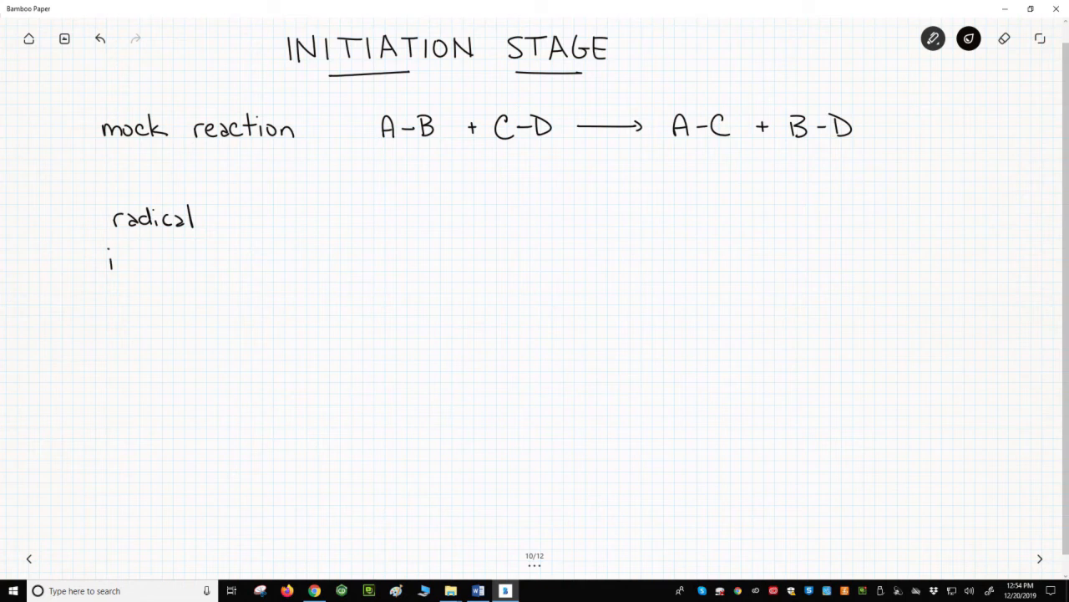
{"action": "left_click_drag", "start_coordinate": [117, 260], "coordinate": [155, 260]}
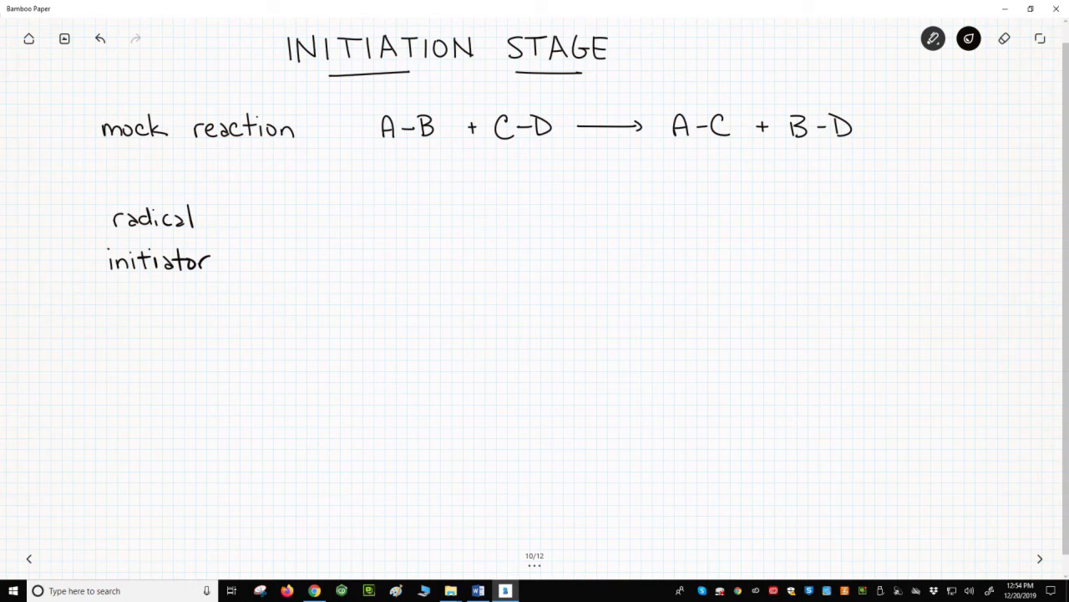
Brace A–B, curve an arrow to 'radical initiator', and rewrite A–B lower down.
{"action": "left_click_drag", "start_coordinate": [384, 159], "coordinate": [418, 175]}
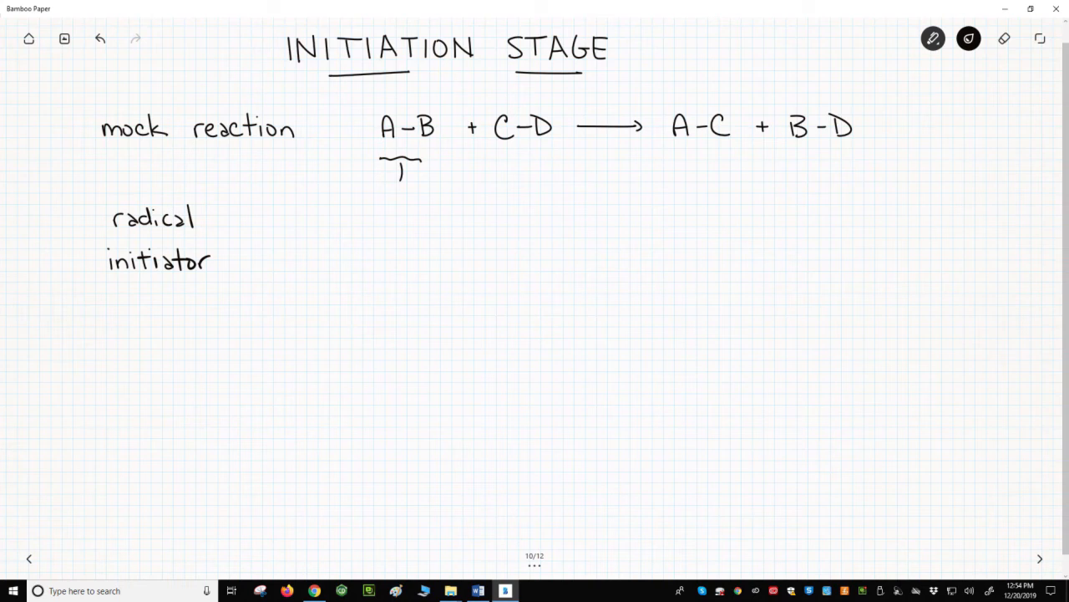
{"action": "left_click_drag", "start_coordinate": [401, 175], "coordinate": [230, 201]}
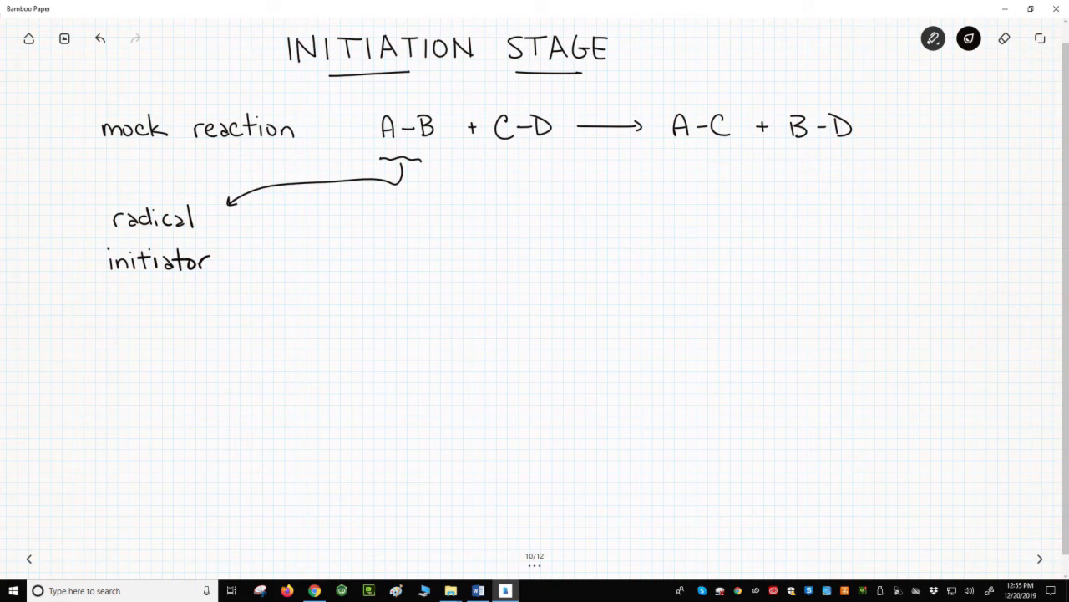
{"action": "left_click_drag", "start_coordinate": [124, 359], "coordinate": [163, 360]}
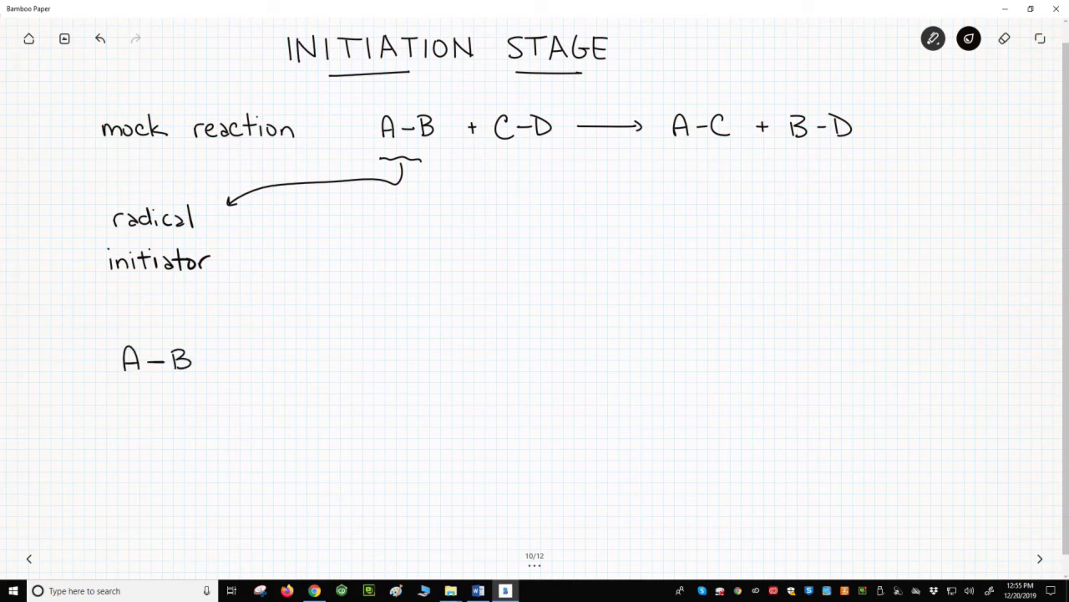
Draw the reaction arrow and fishhook arrows splitting the lower A–B bond, then begin writing 'common'.
{"action": "left_click_drag", "start_coordinate": [222, 357], "coordinate": [288, 357]}
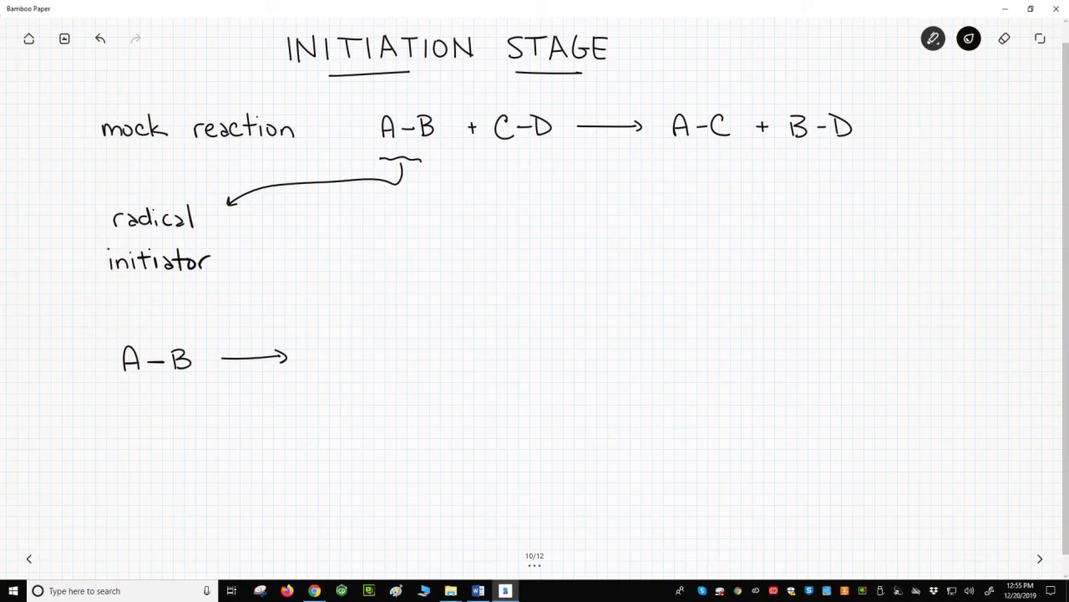
{"action": "left_click", "coordinate": [148, 351]}
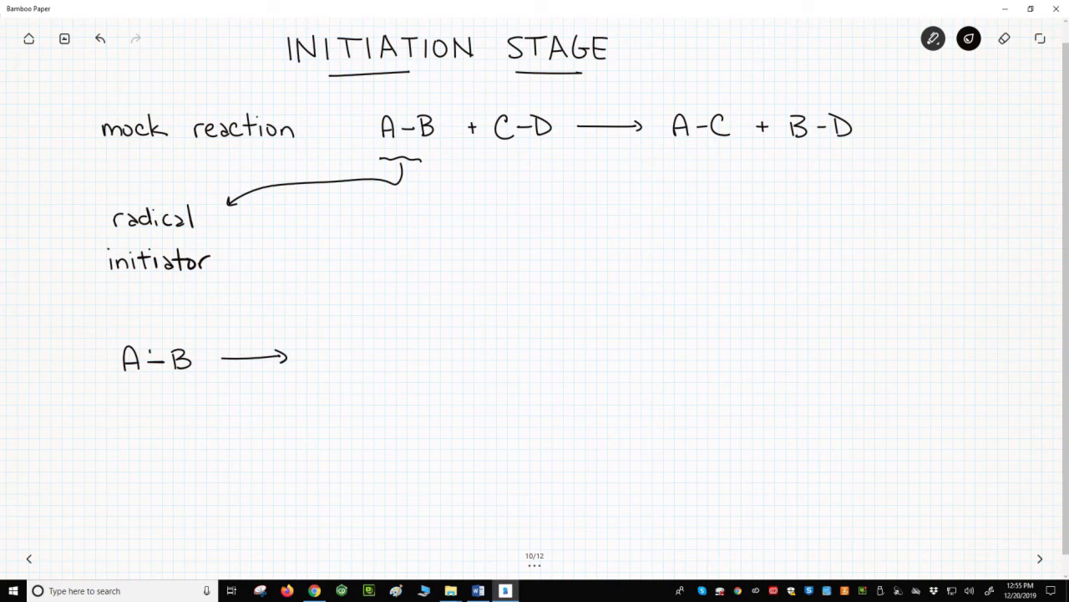
{"action": "left_click_drag", "start_coordinate": [126, 346], "coordinate": [184, 335]}
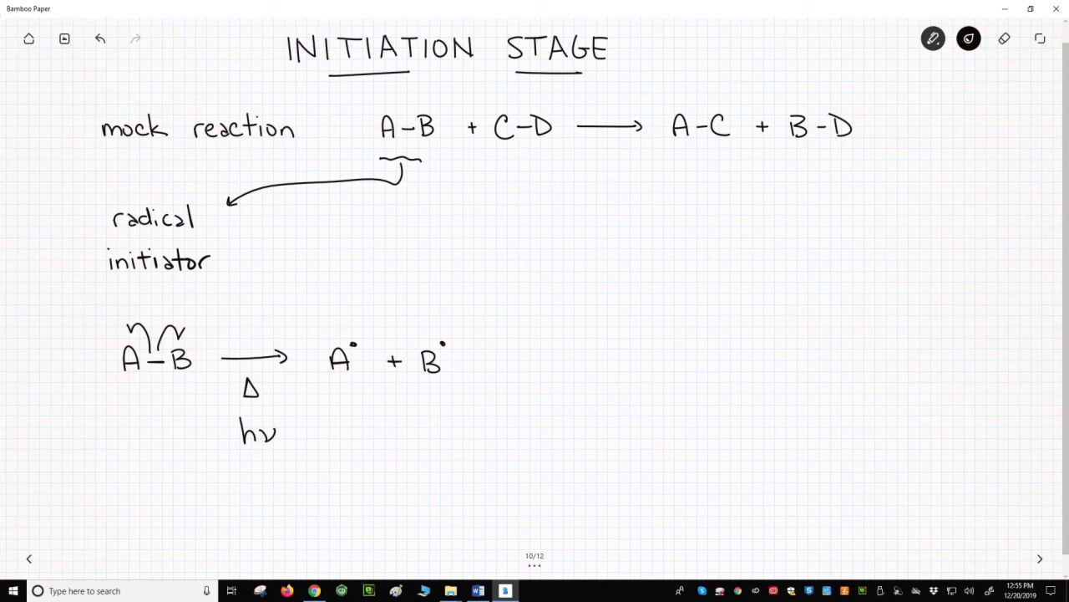
{"action": "type", "text": "common l"}
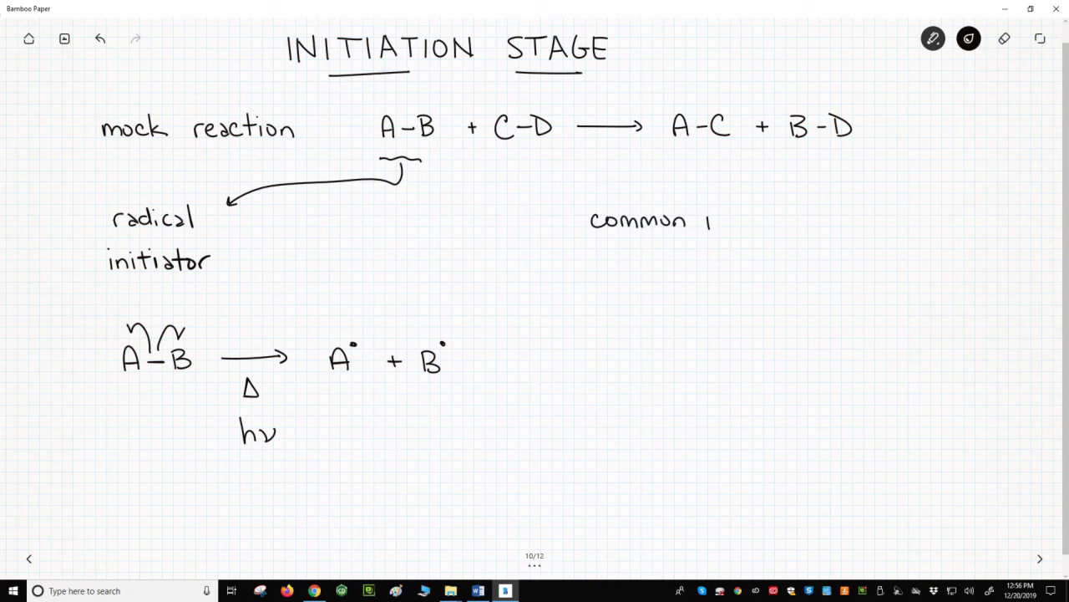
Write and underline the 'common initiators' heading and list the dihalides including Br2.
{"action": "type", "text": "initiator"}
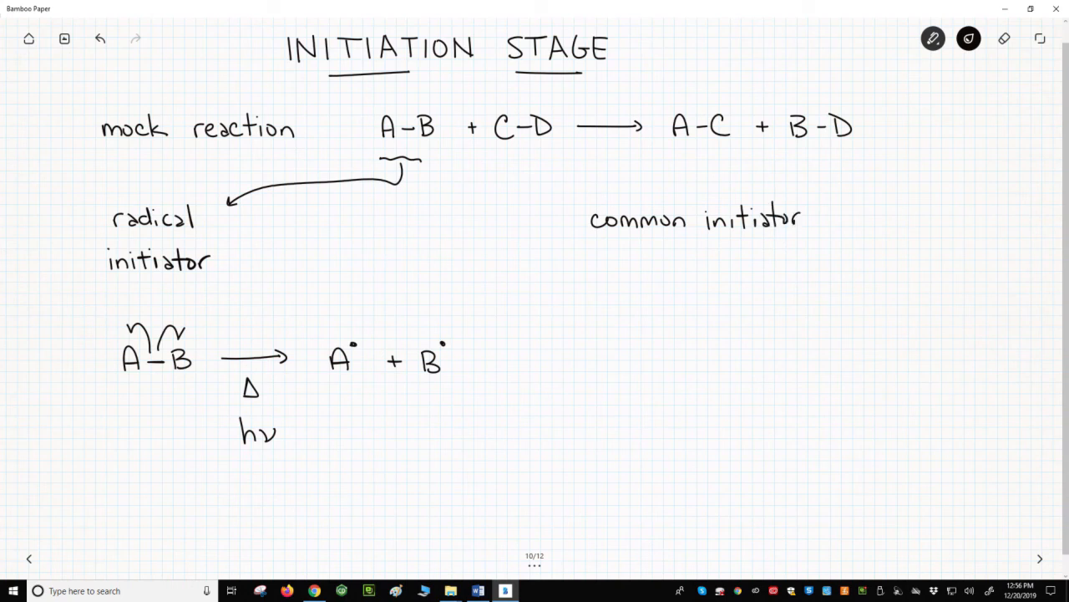
{"action": "left_click_drag", "start_coordinate": [615, 245], "coordinate": [782, 242]}
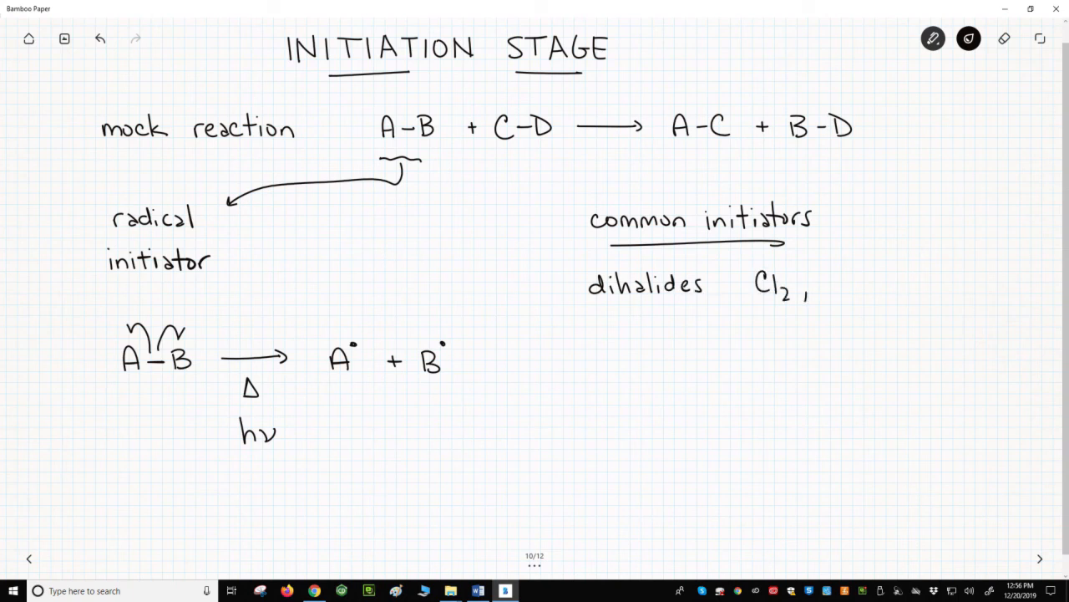
{"action": "type", "text": "Br,"}
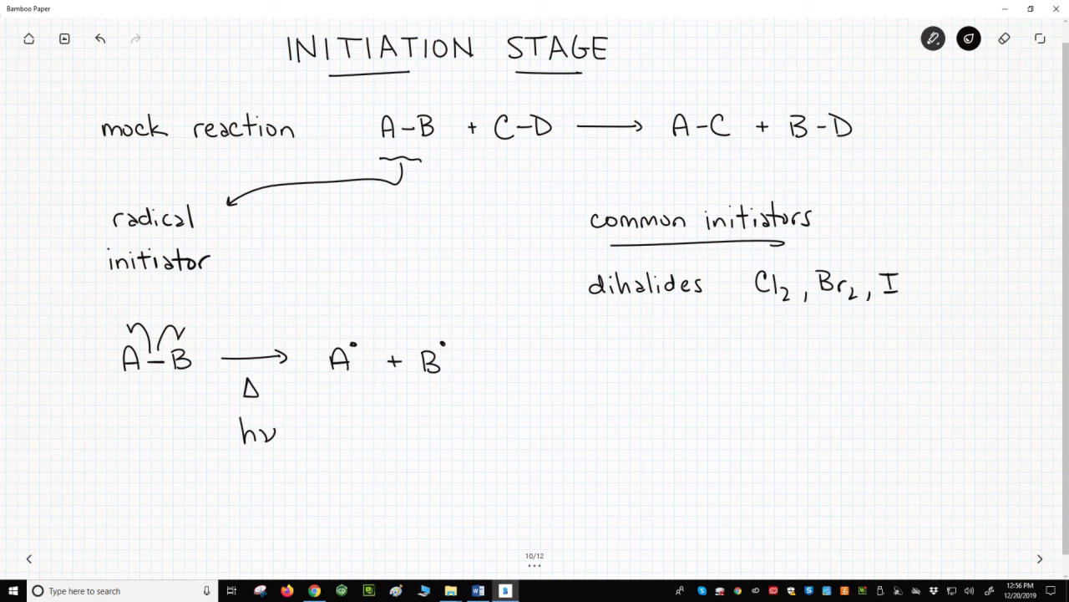
{"action": "type", "text": "2"}
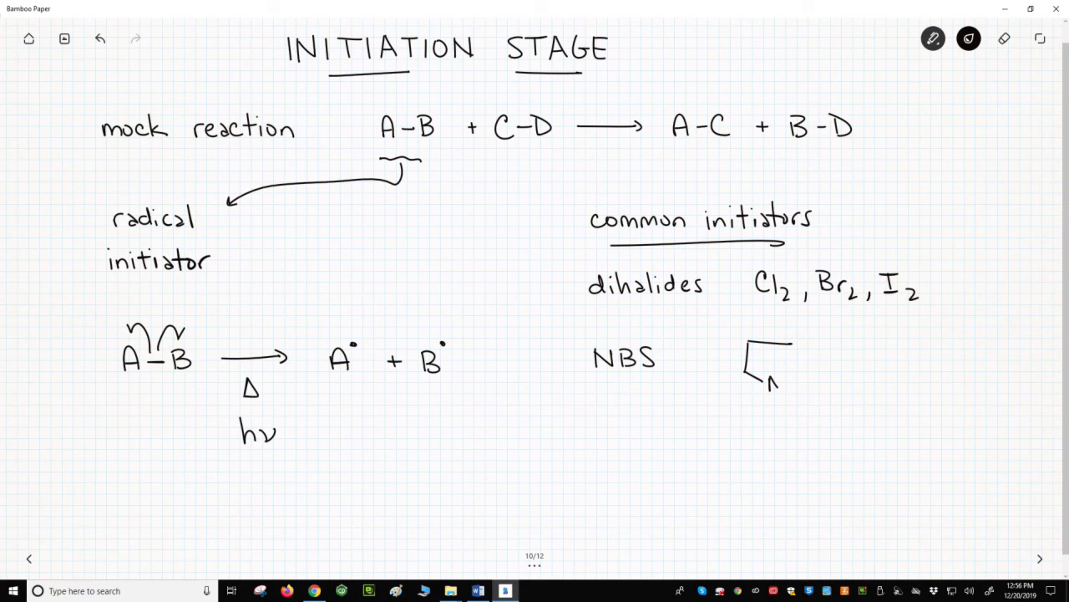
Finish the NBS ring with two oxygens and Br, then brace the dihalides and NBS with hν.
{"action": "left_click_drag", "start_coordinate": [747, 372], "coordinate": [777, 385]}
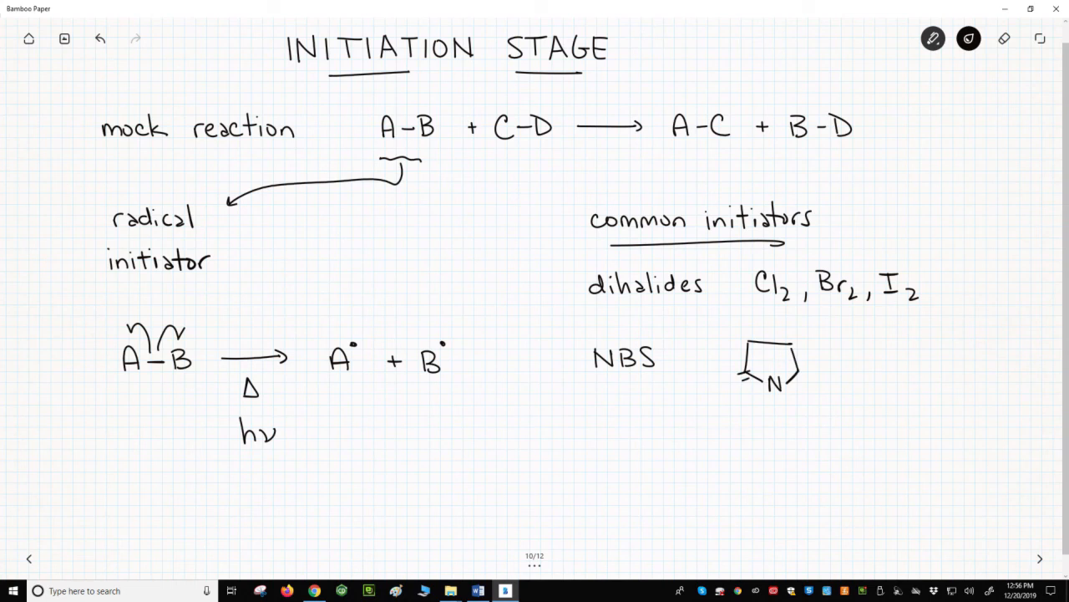
{"action": "left_click_drag", "start_coordinate": [723, 378], "coordinate": [823, 378]}
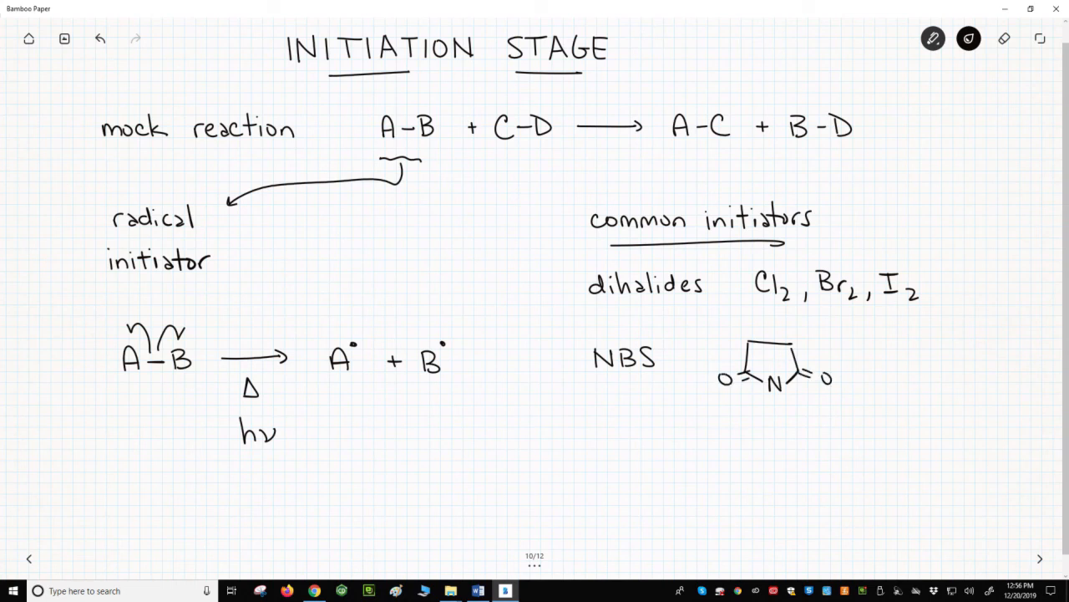
{"action": "type", "text": "Br"}
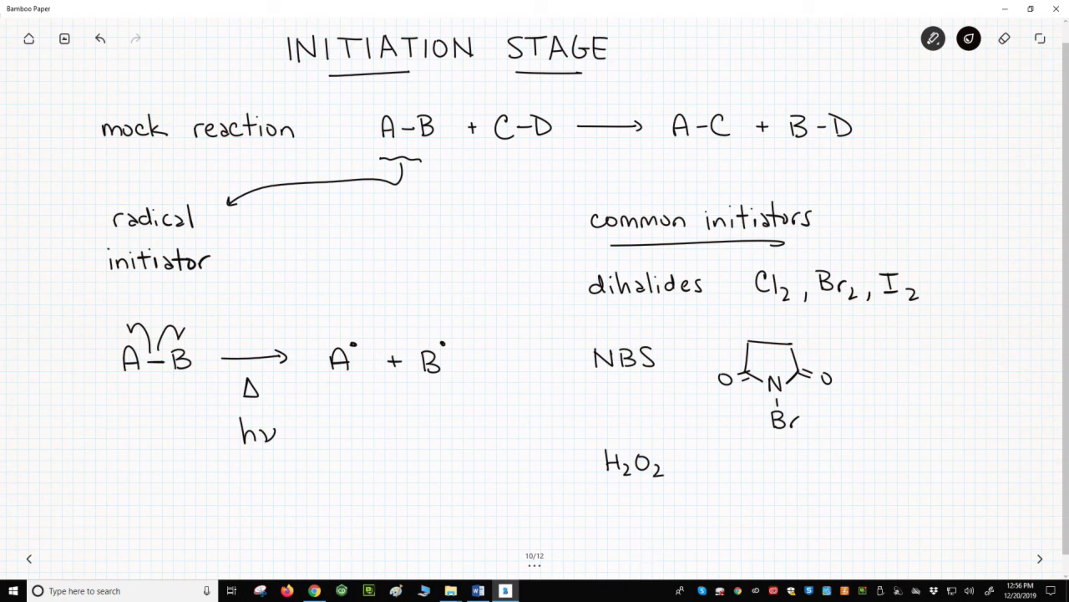
{"action": "left_click_drag", "start_coordinate": [923, 251], "coordinate": [927, 426]}
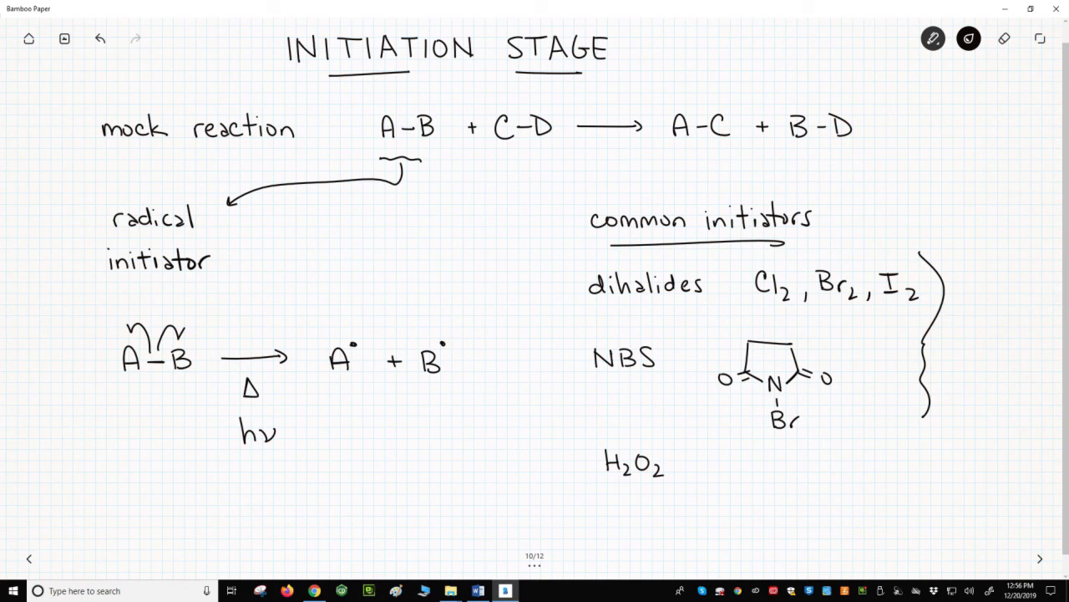
{"action": "type", "text": "hv"}
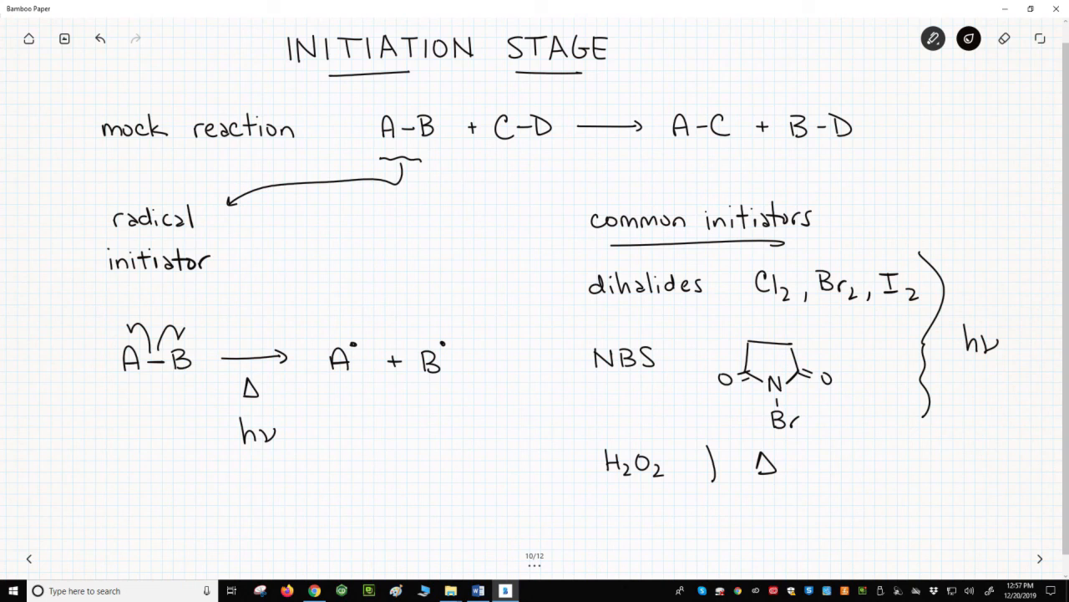
Draw an upward arrow under A• + B• and write 'low concentration' below it.
{"action": "left_click_drag", "start_coordinate": [378, 434], "coordinate": [377, 406]}
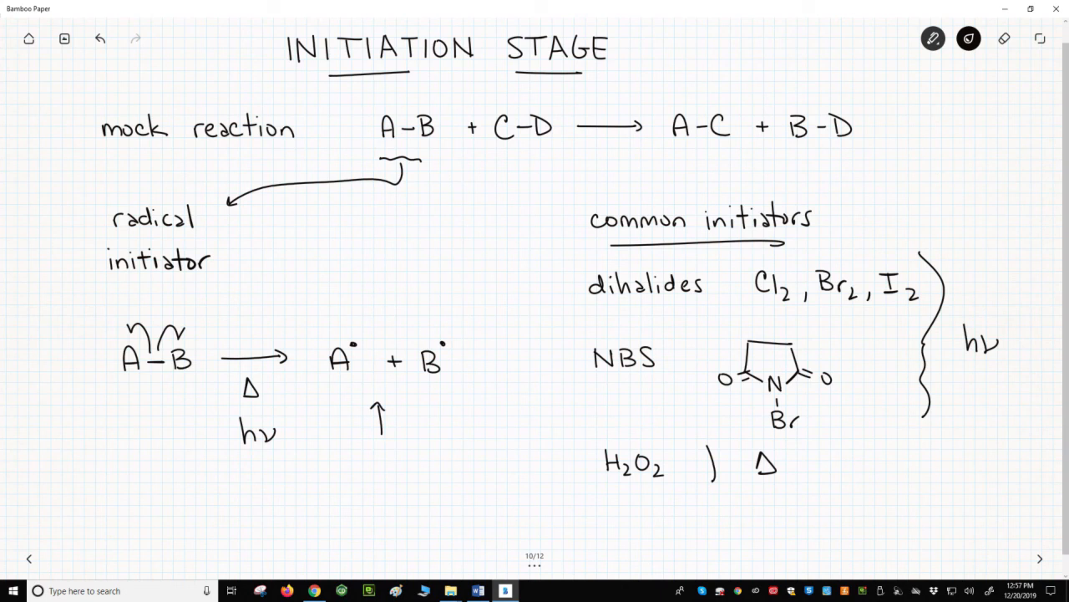
{"action": "type", "text": "low"}
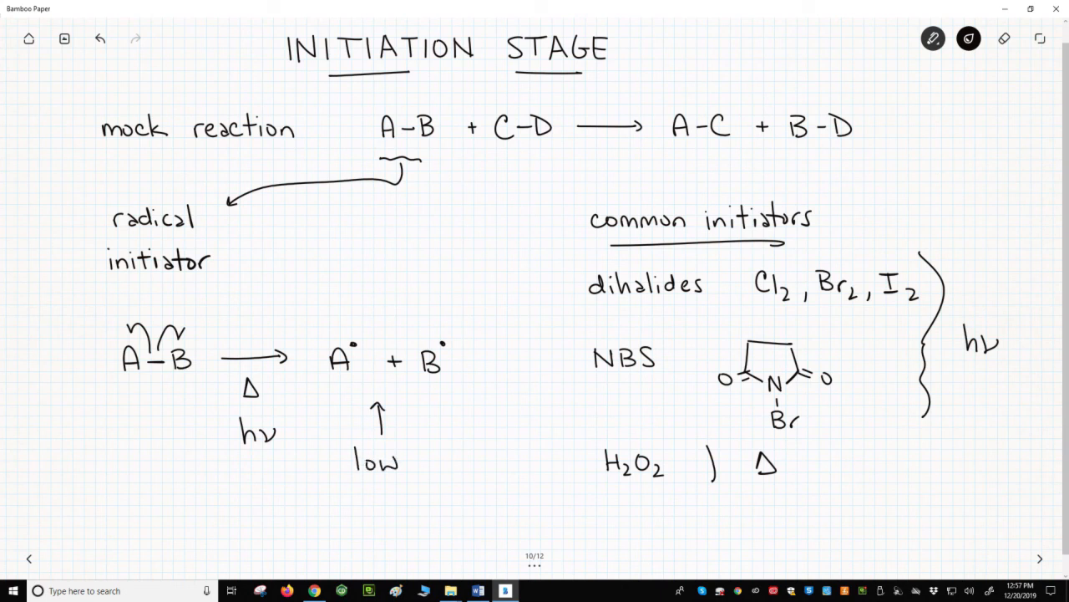
{"action": "type", "text": "conce"}
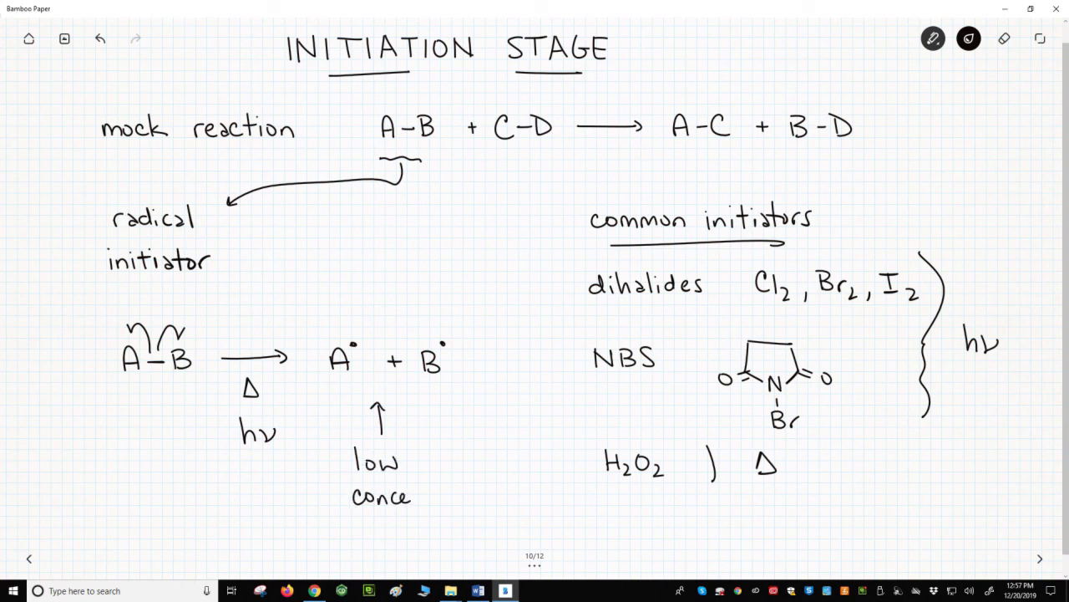
{"action": "type", "text": "ntra"}
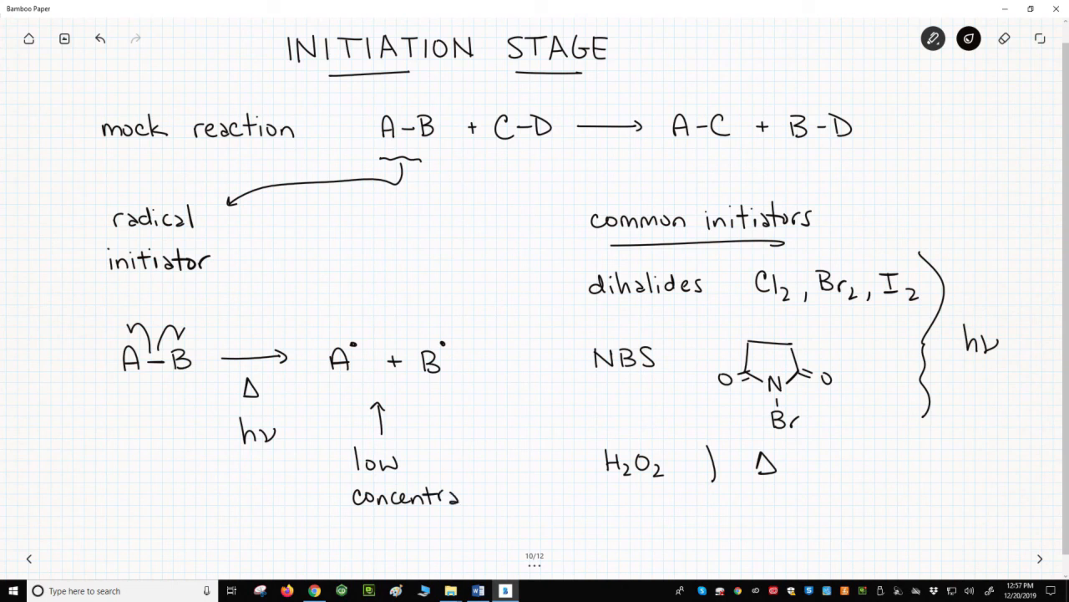